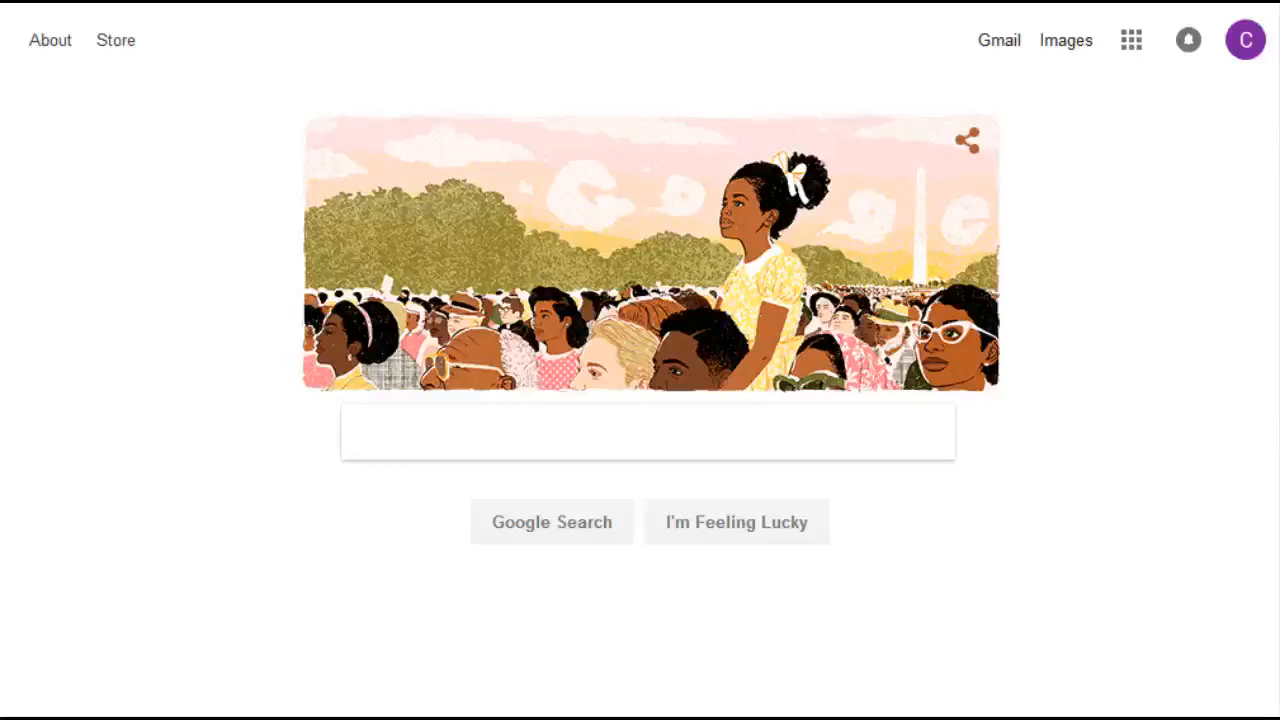
- Search Google for "google my activity"
left_click(648, 432)
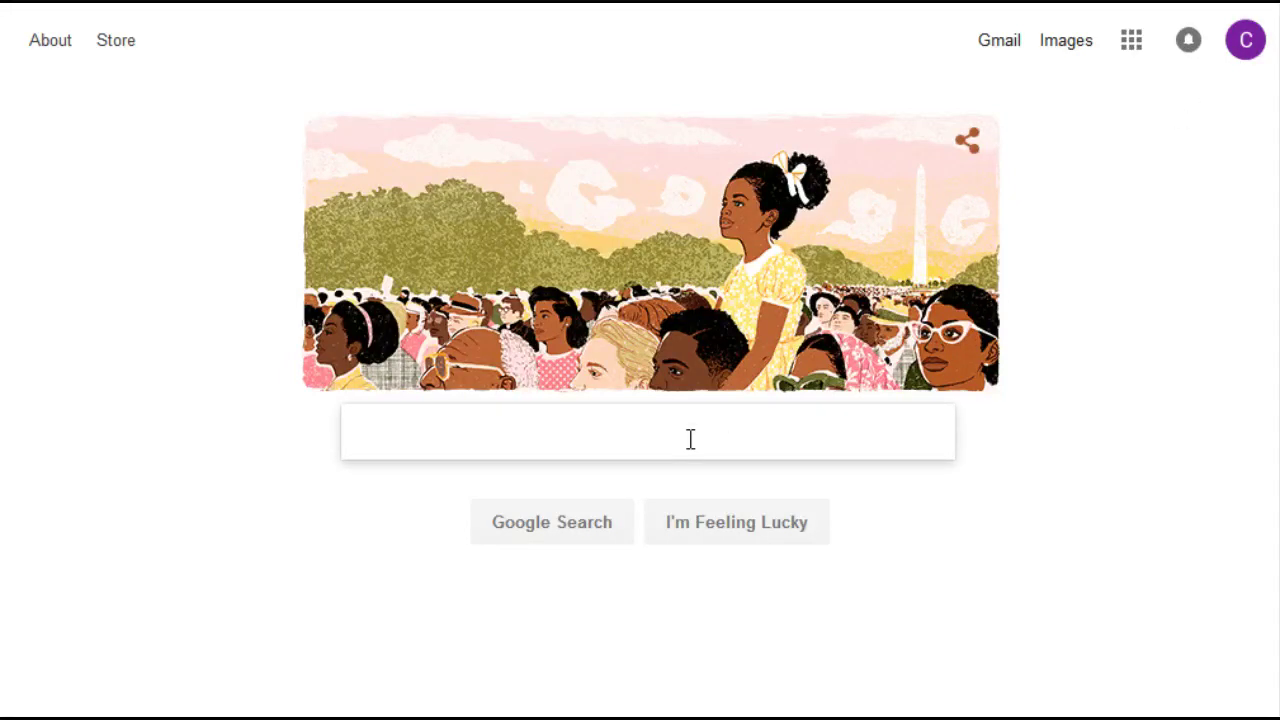
type("google my activity")
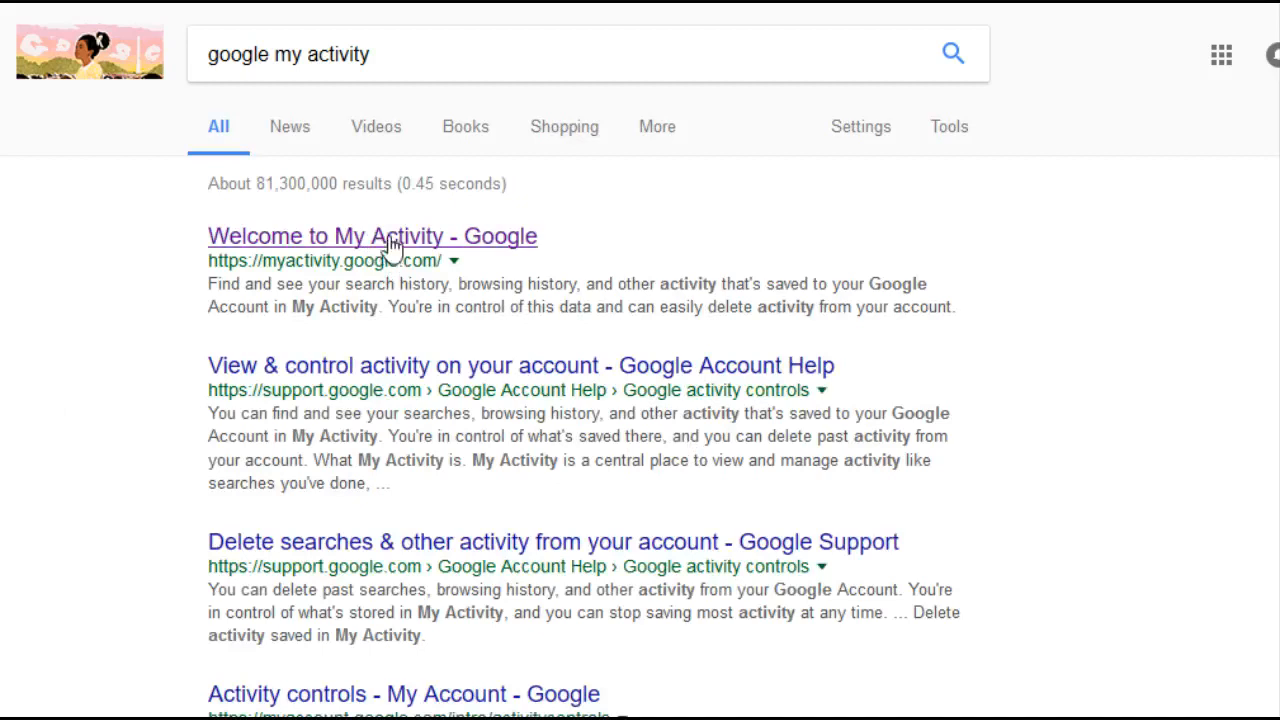
mouse_move(490, 244)
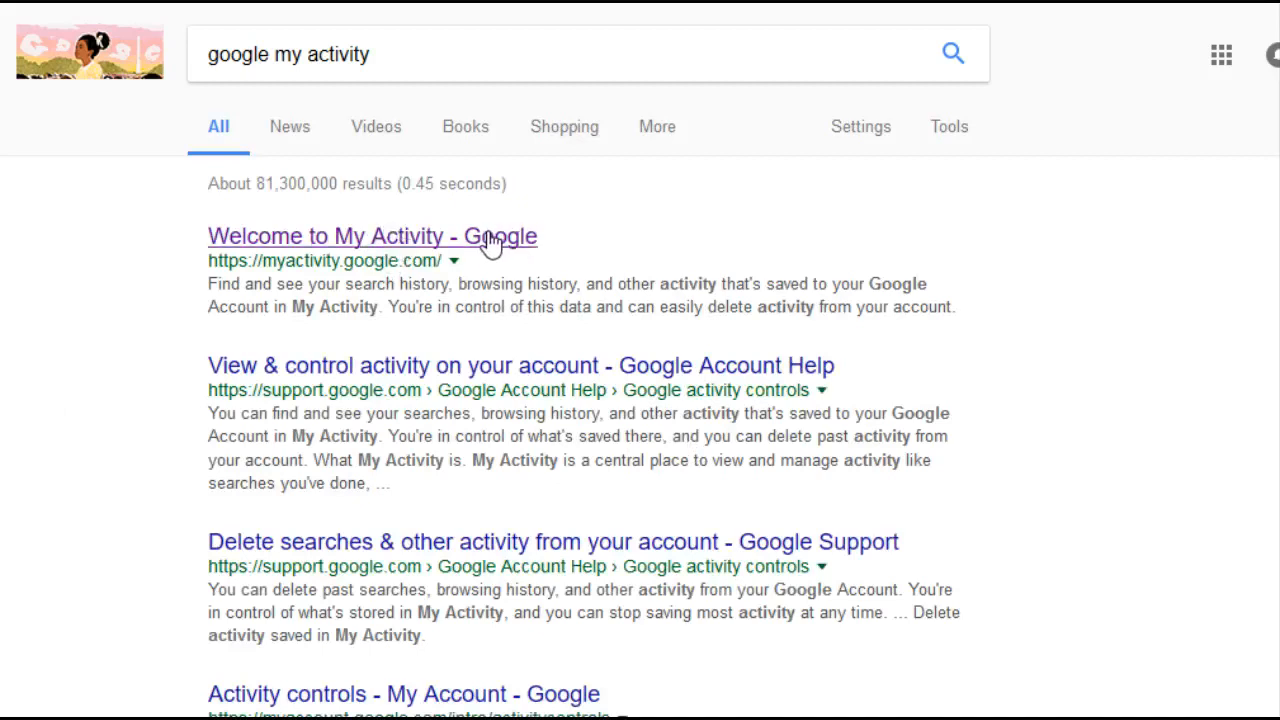
- Go to myactivity.google.com from the "Welcome to My Activity - Google" result
left_click(372, 236)
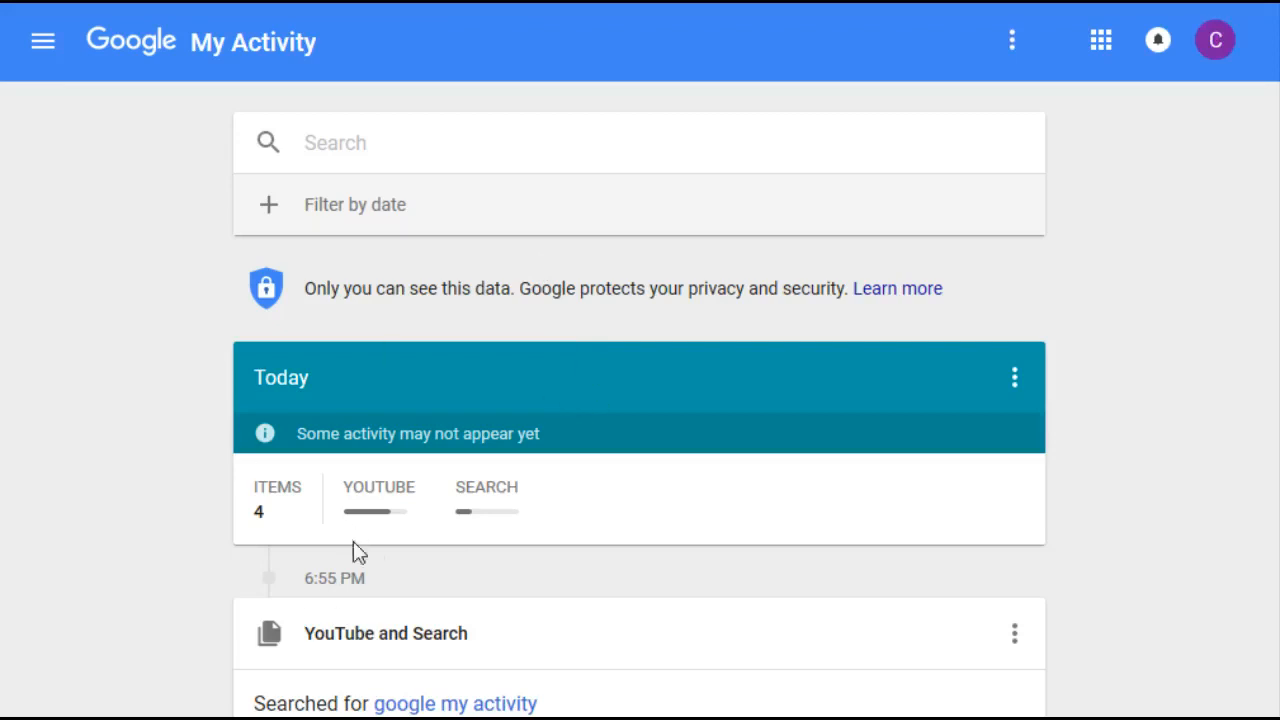
mouse_move(448, 522)
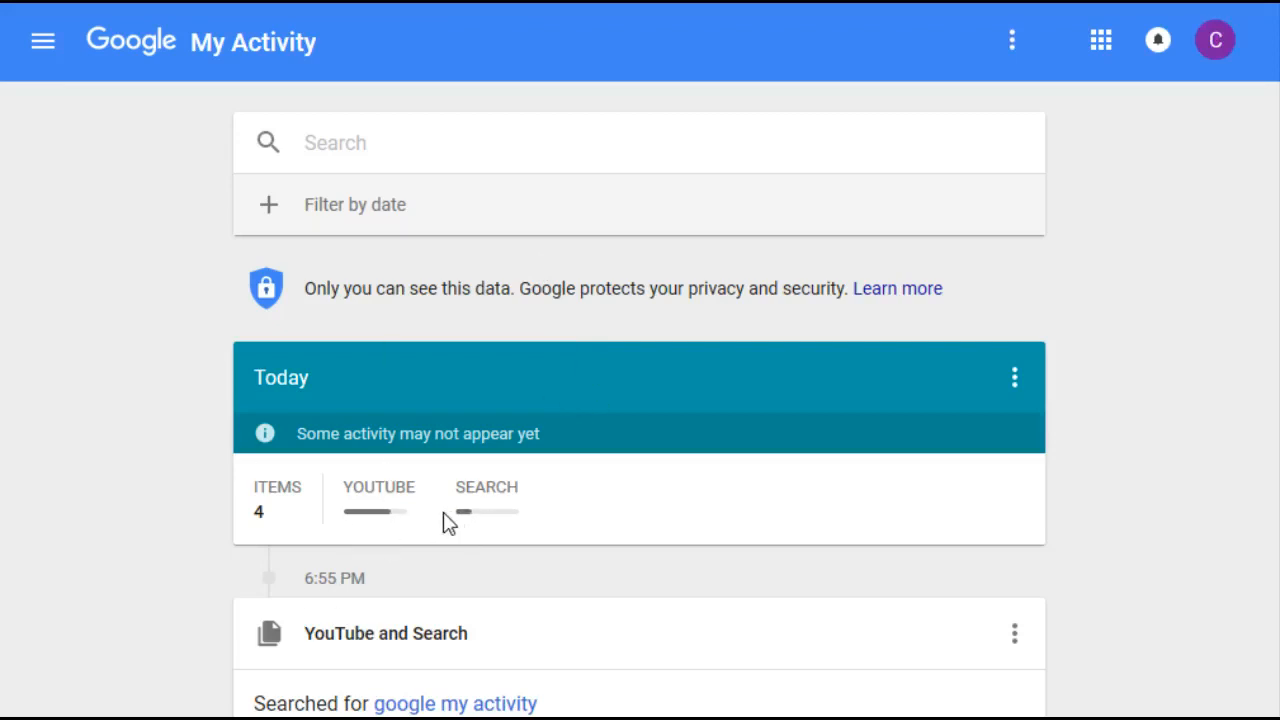
mouse_move(504, 490)
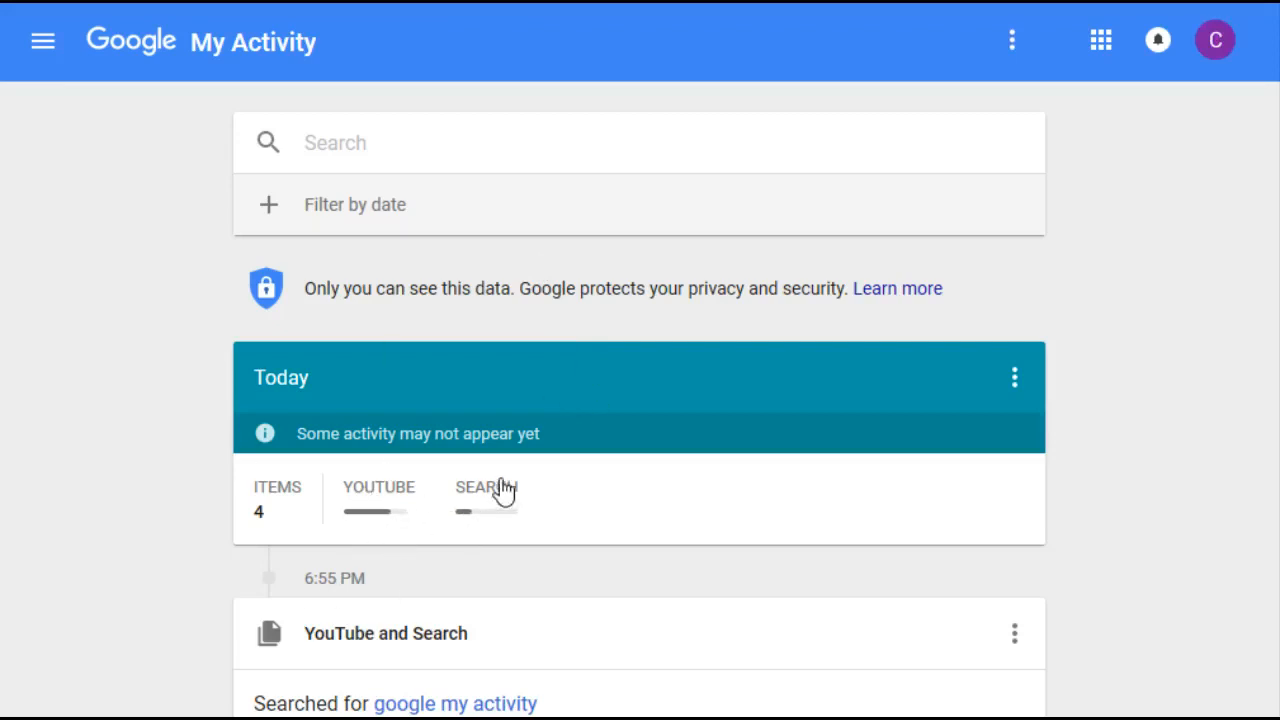
mouse_move(308, 412)
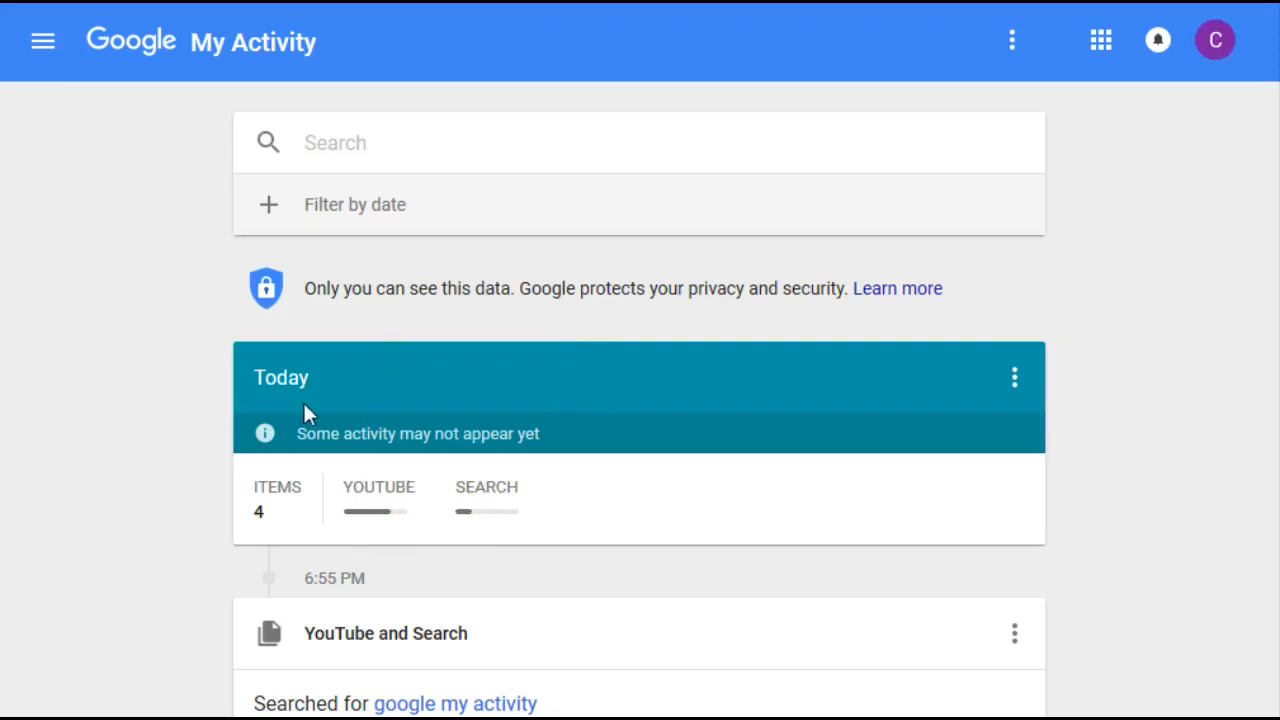
mouse_move(316, 408)
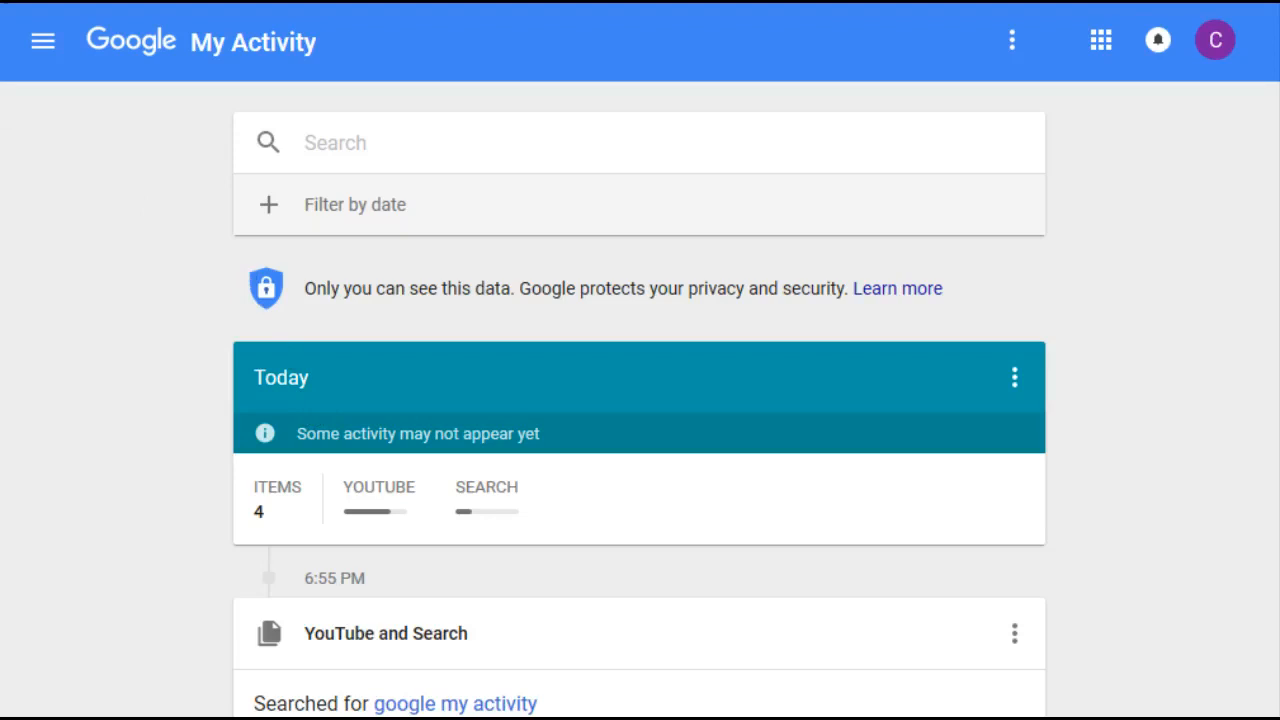
mouse_move(44, 44)
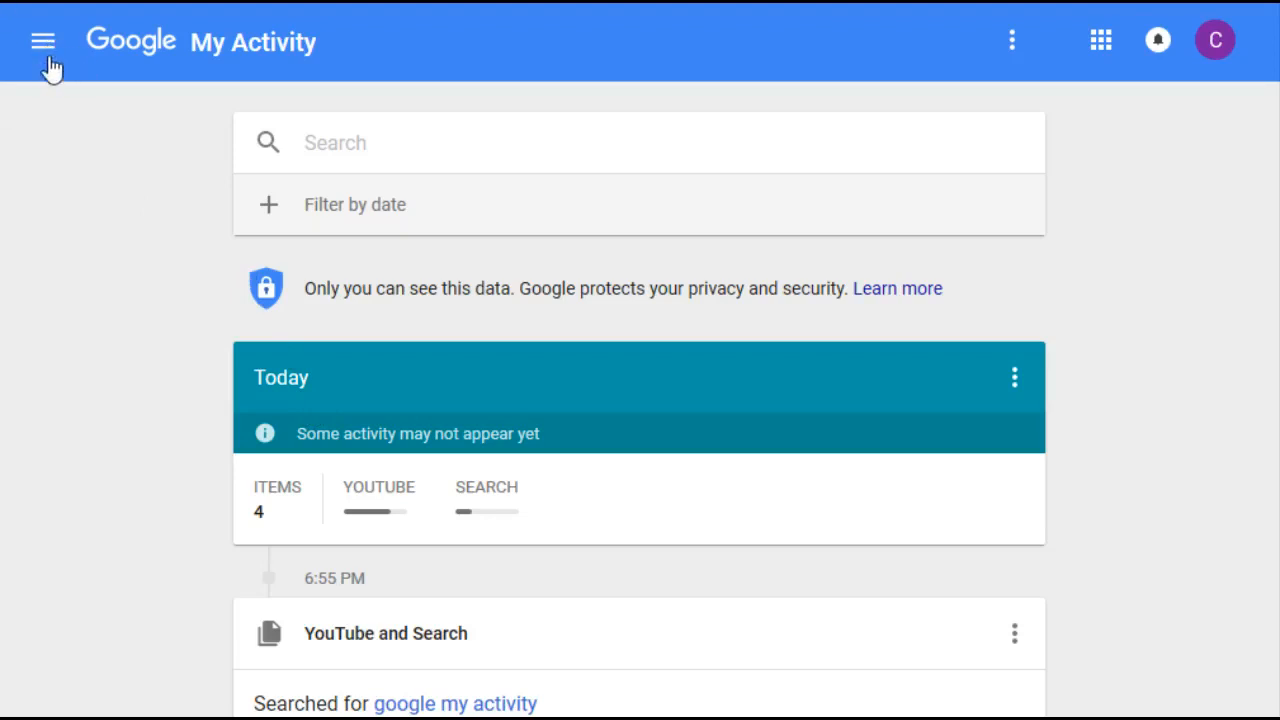
- Reach Delete activity by from the menu and limit deletion to YouTube
left_click(44, 40)
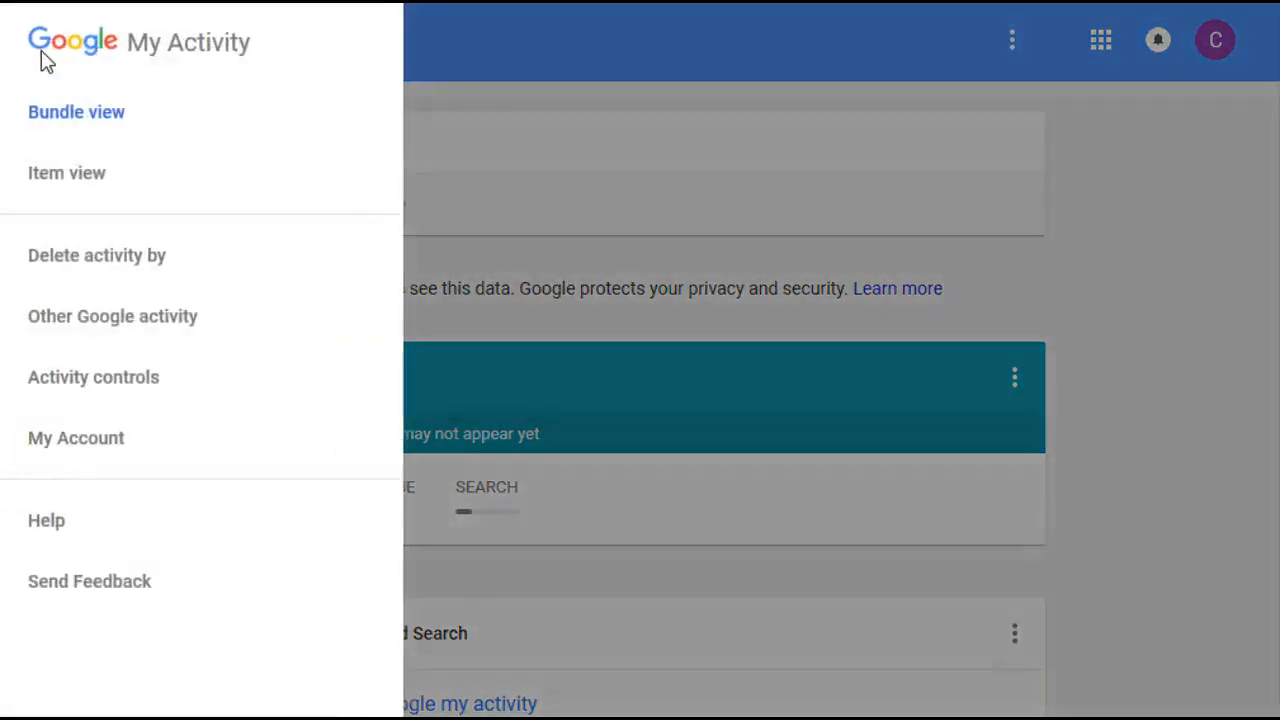
mouse_move(118, 262)
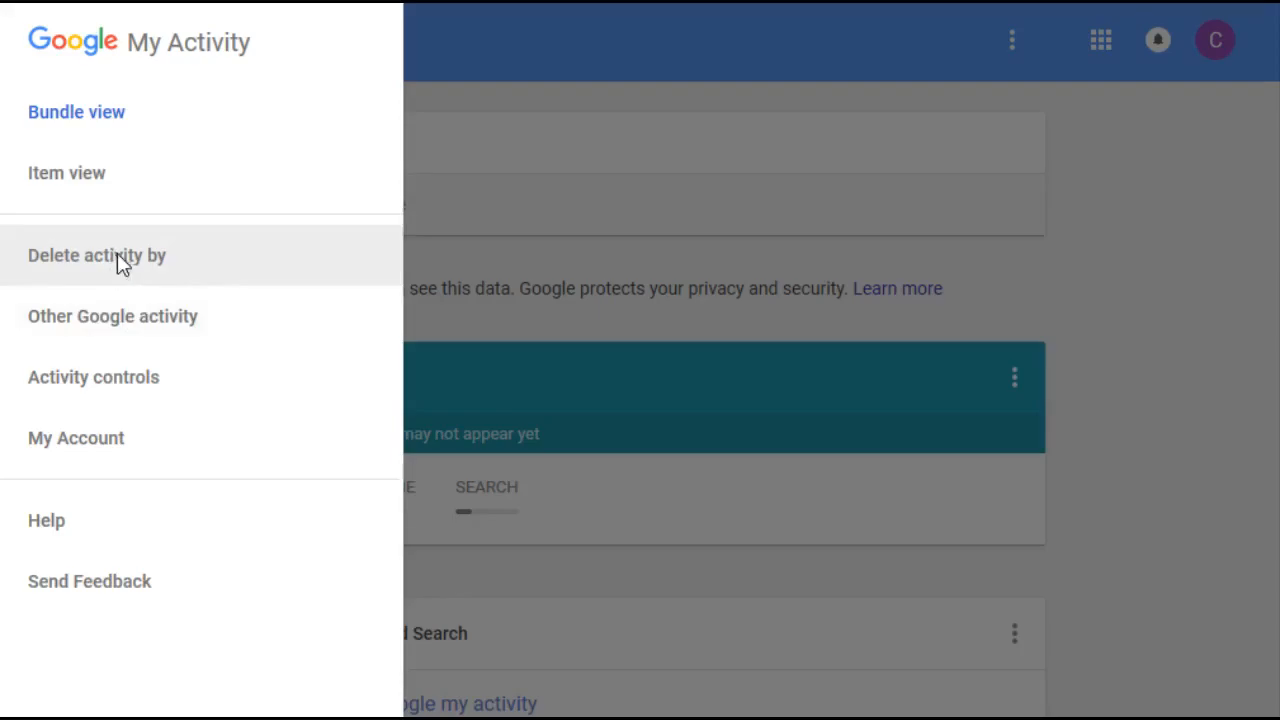
left_click(96, 256)
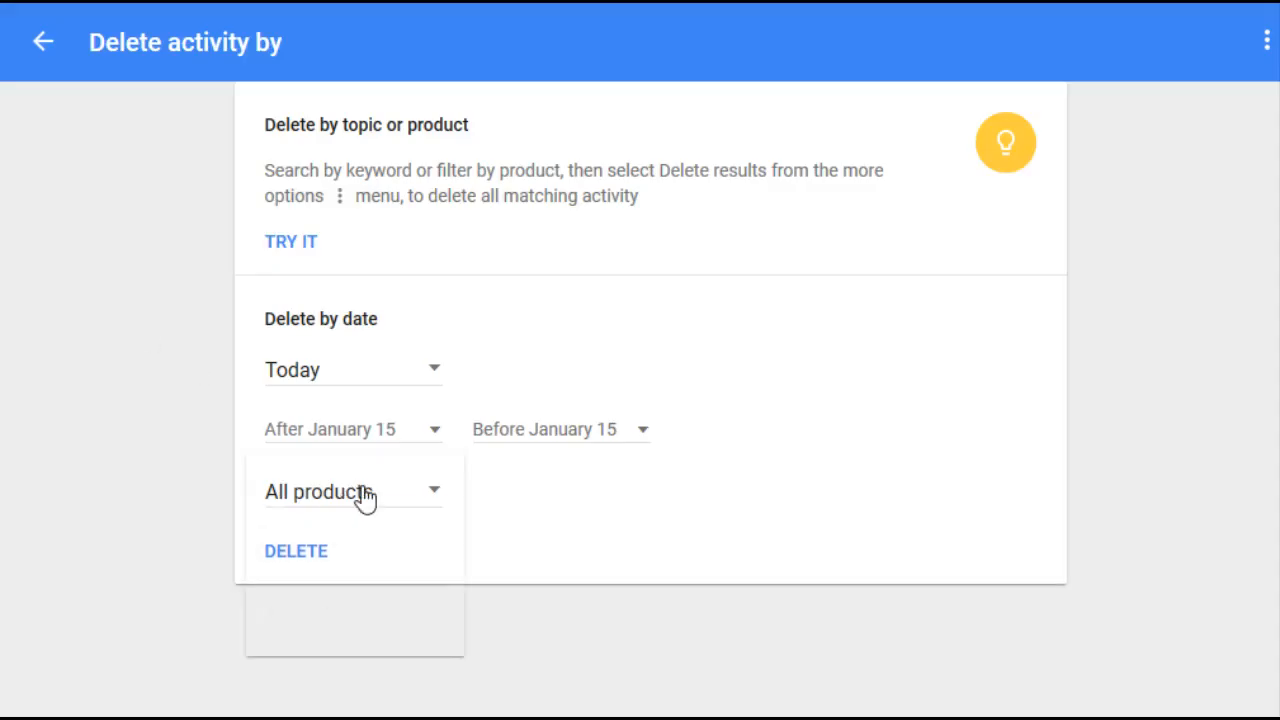
left_click(352, 492)
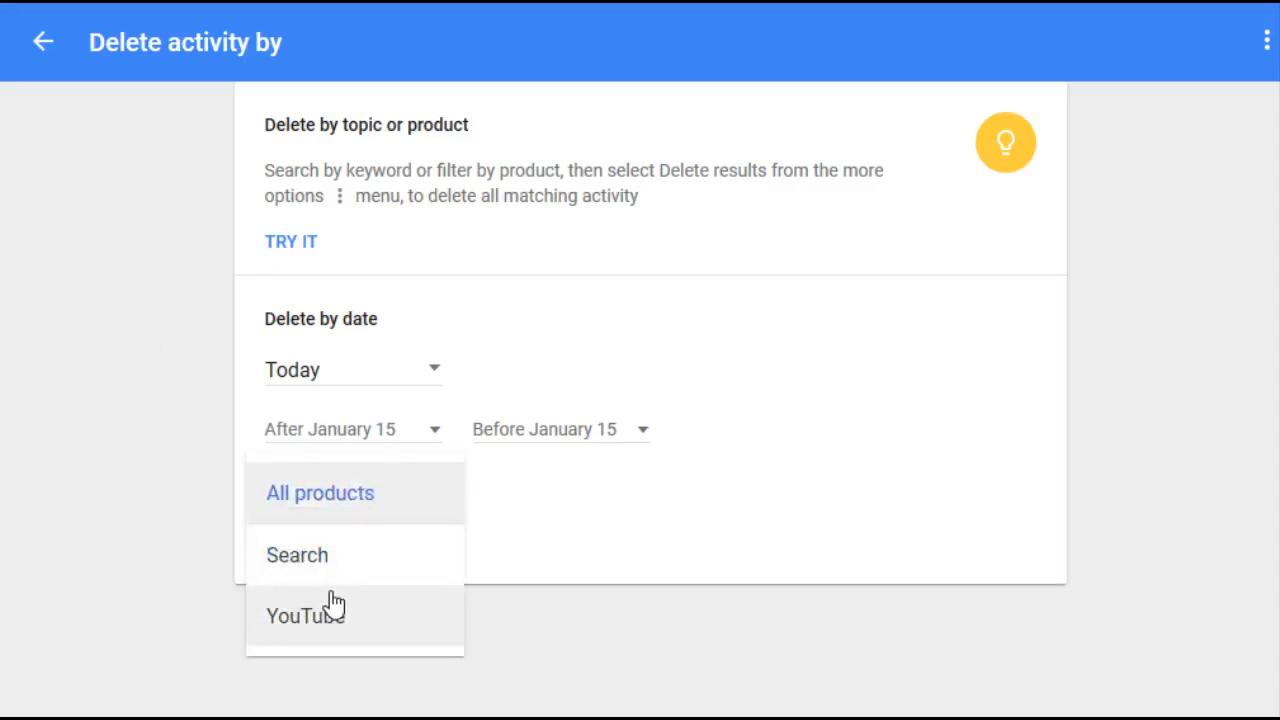
mouse_move(332, 644)
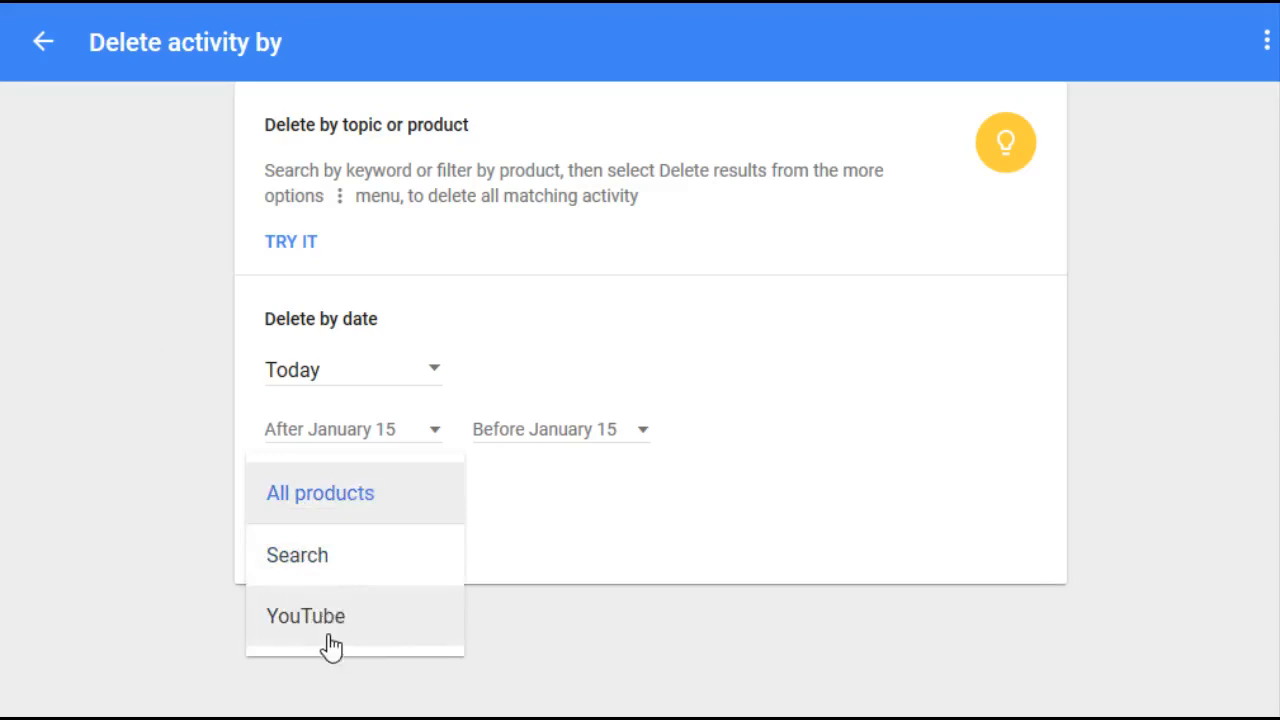
mouse_move(340, 556)
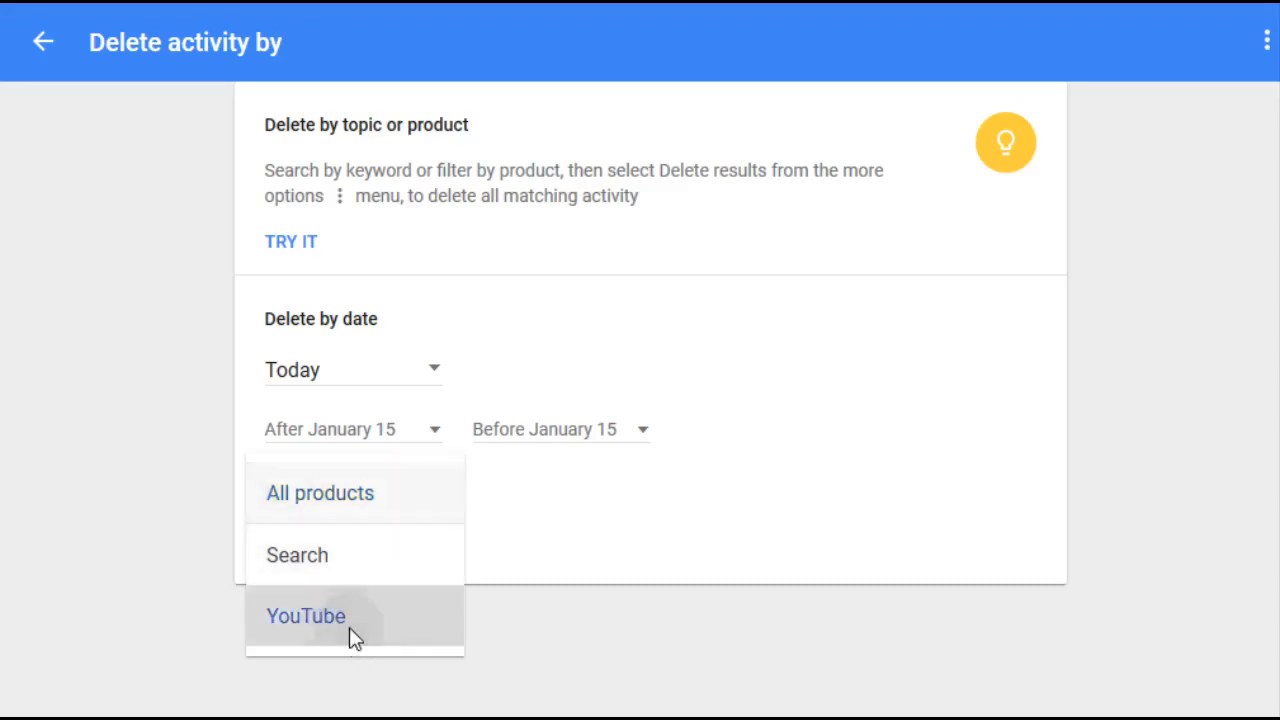
left_click(304, 616)
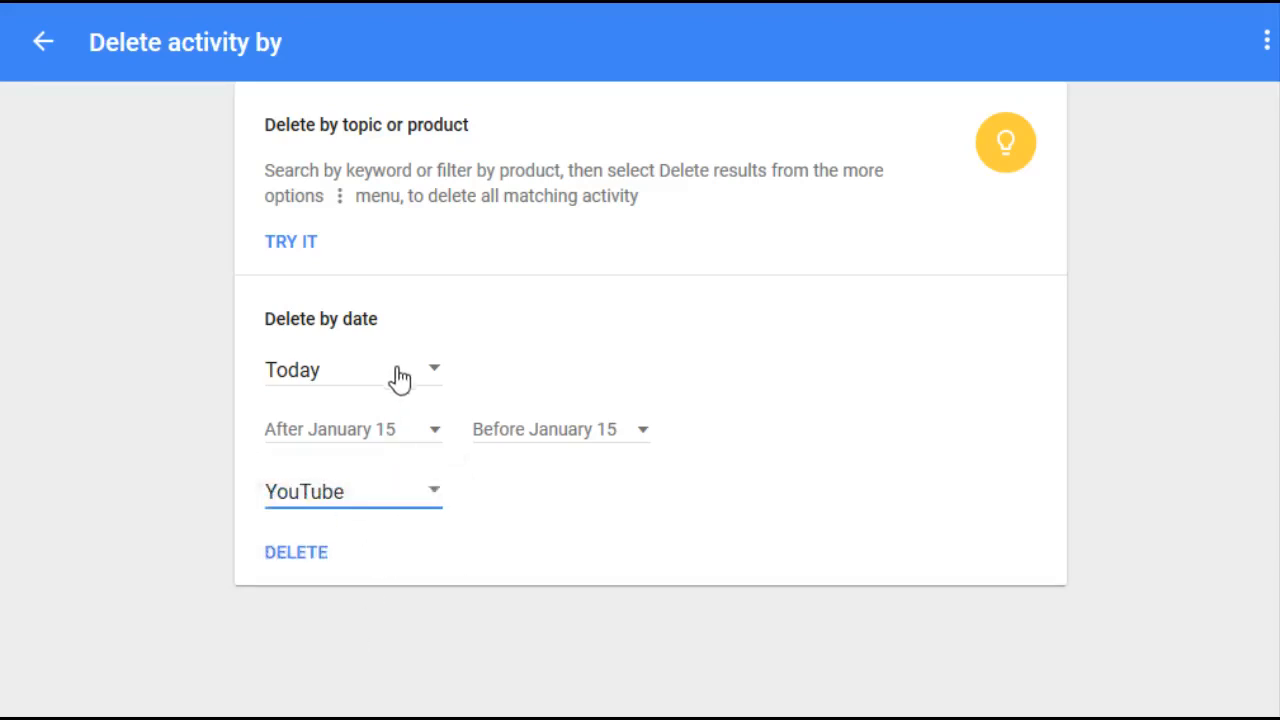
- Set the date range to All time and delete the YouTube activity
left_click(352, 370)
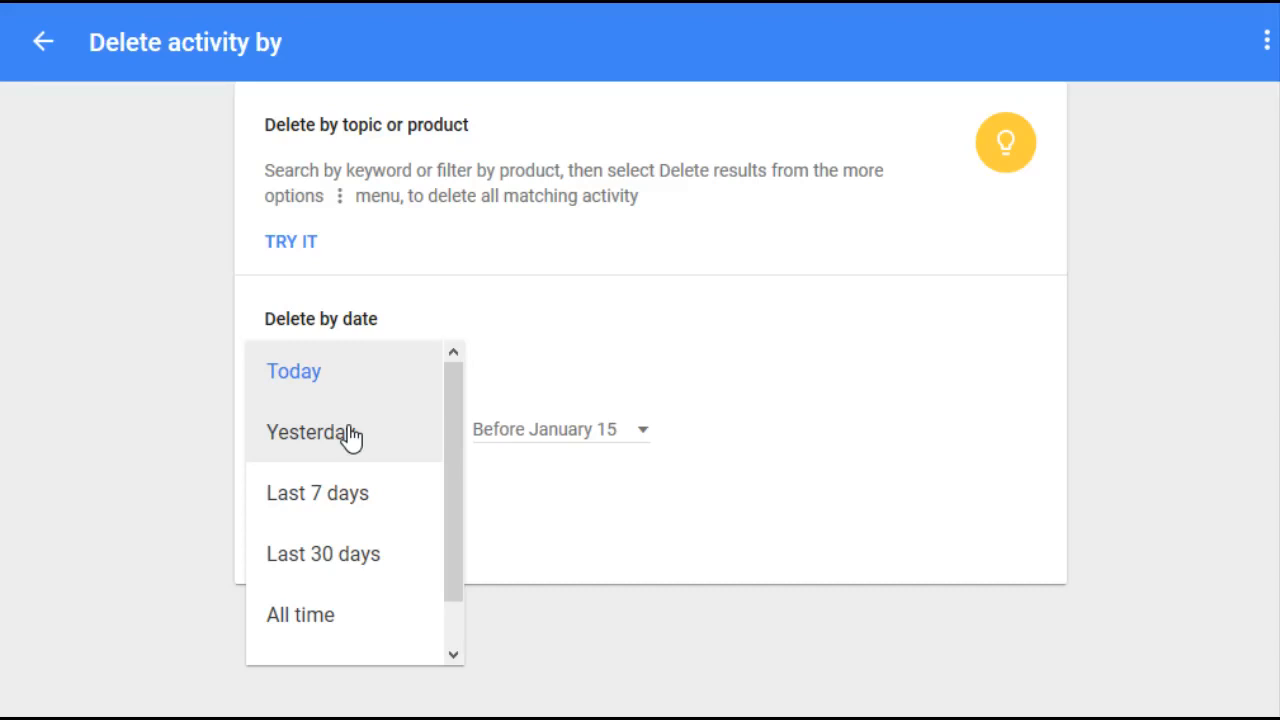
left_click(294, 370)
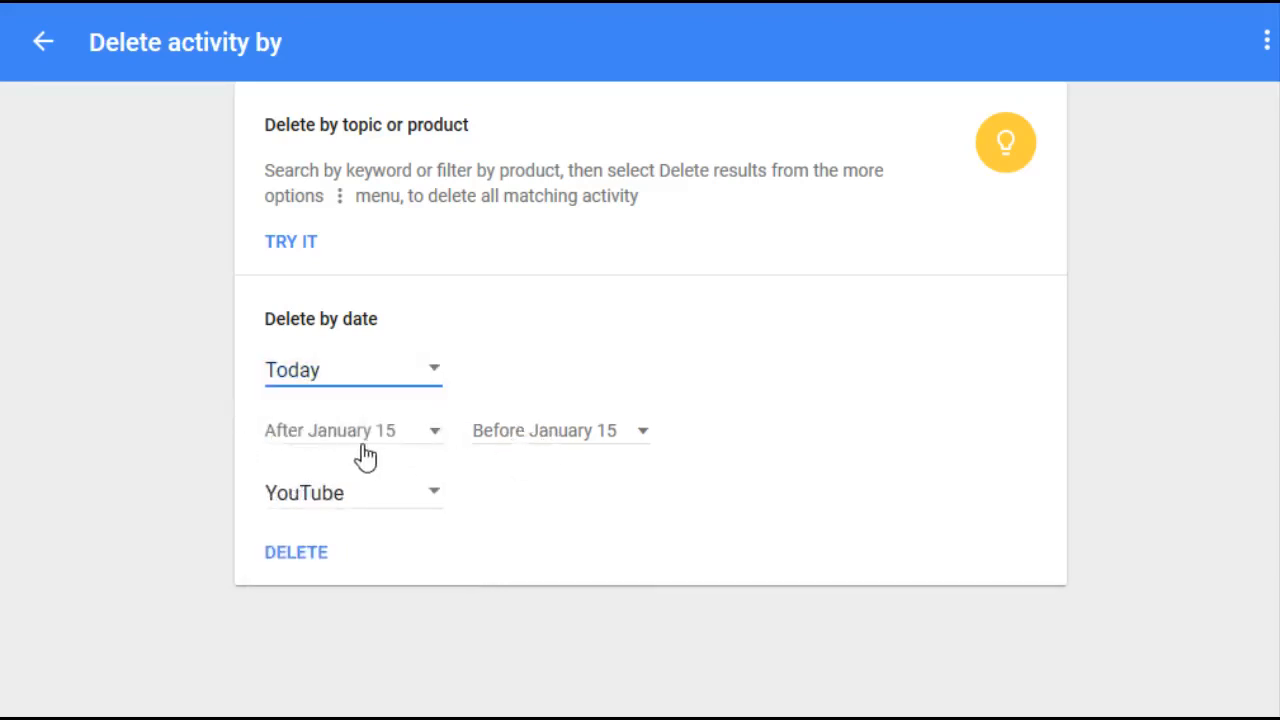
left_click(352, 370)
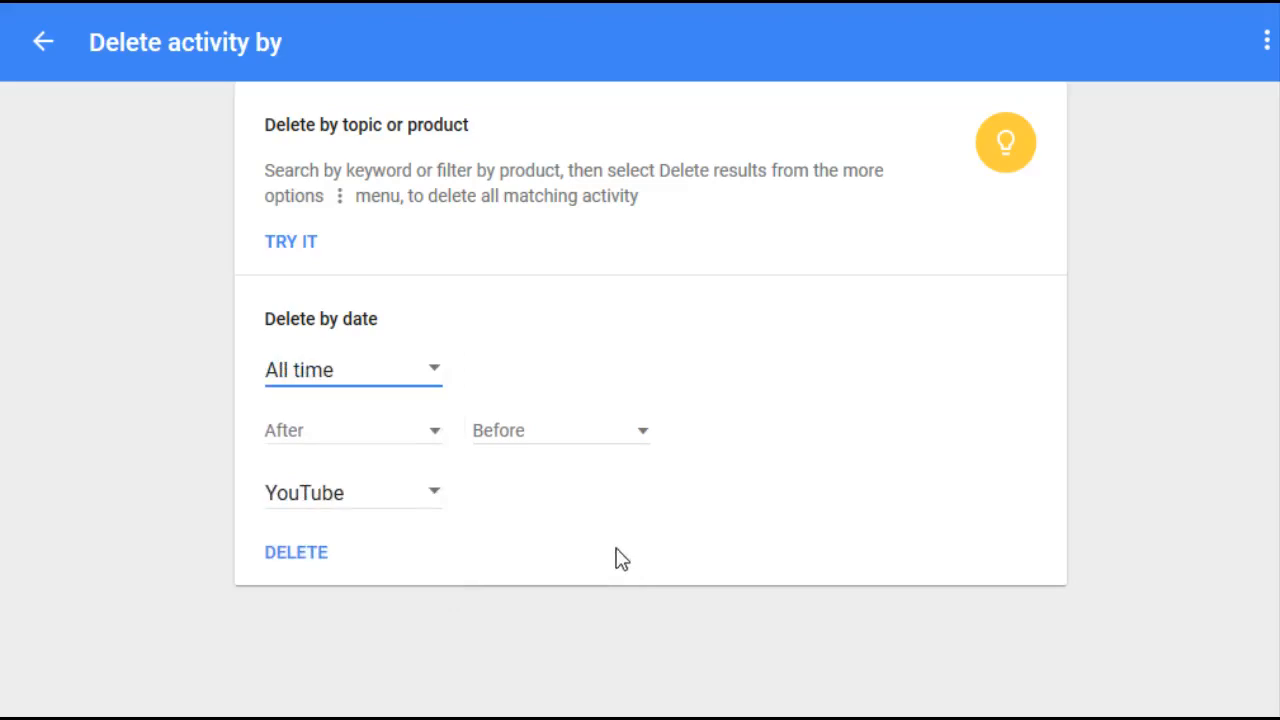
left_click(296, 552)
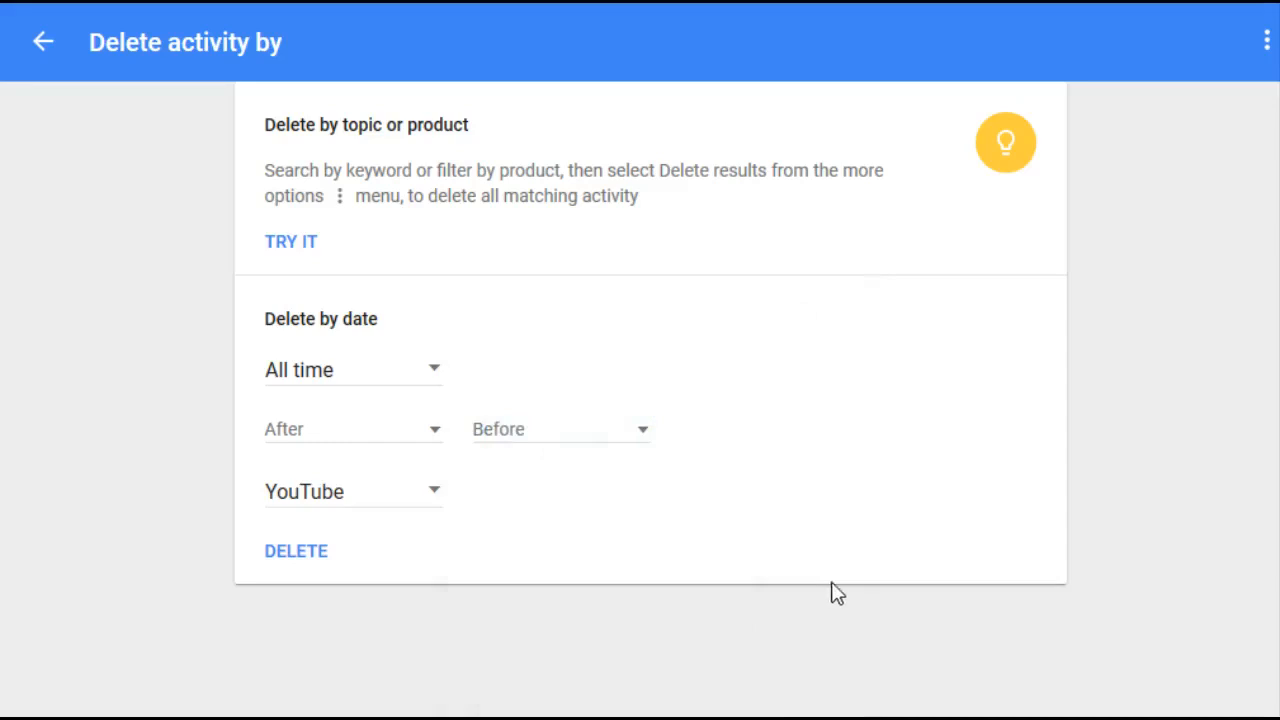
mouse_move(618, 428)
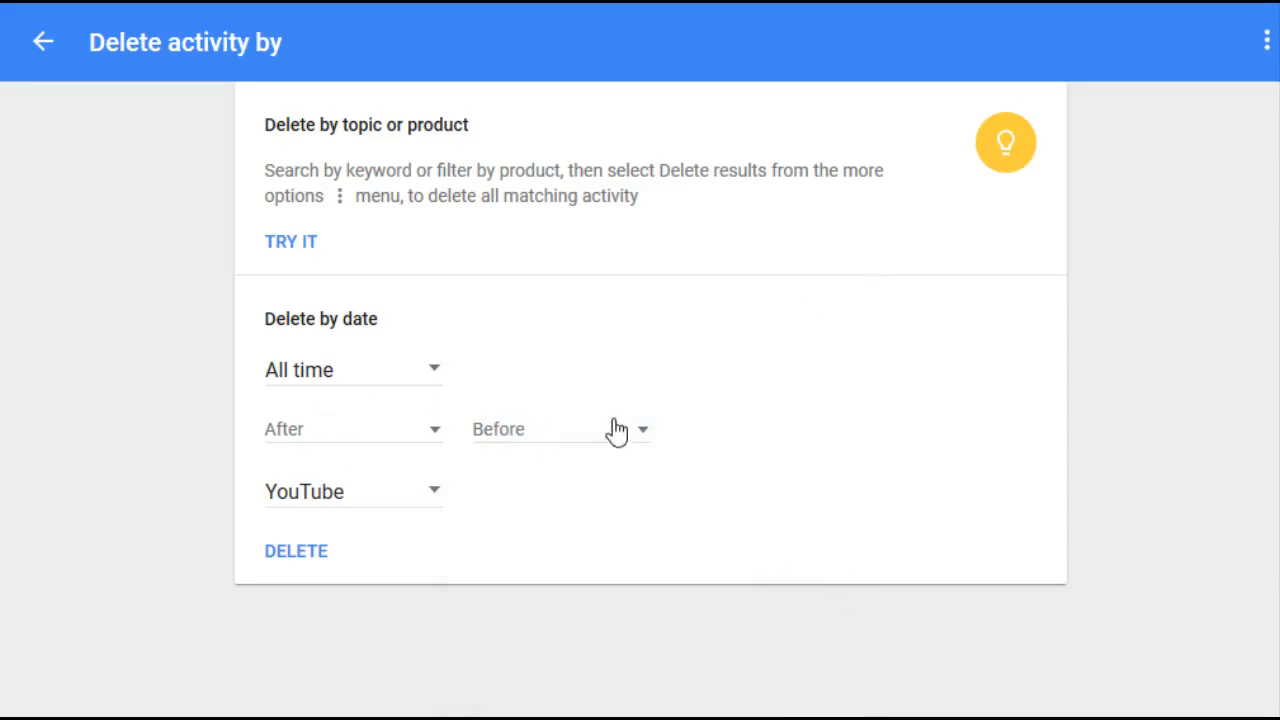
mouse_move(360, 496)
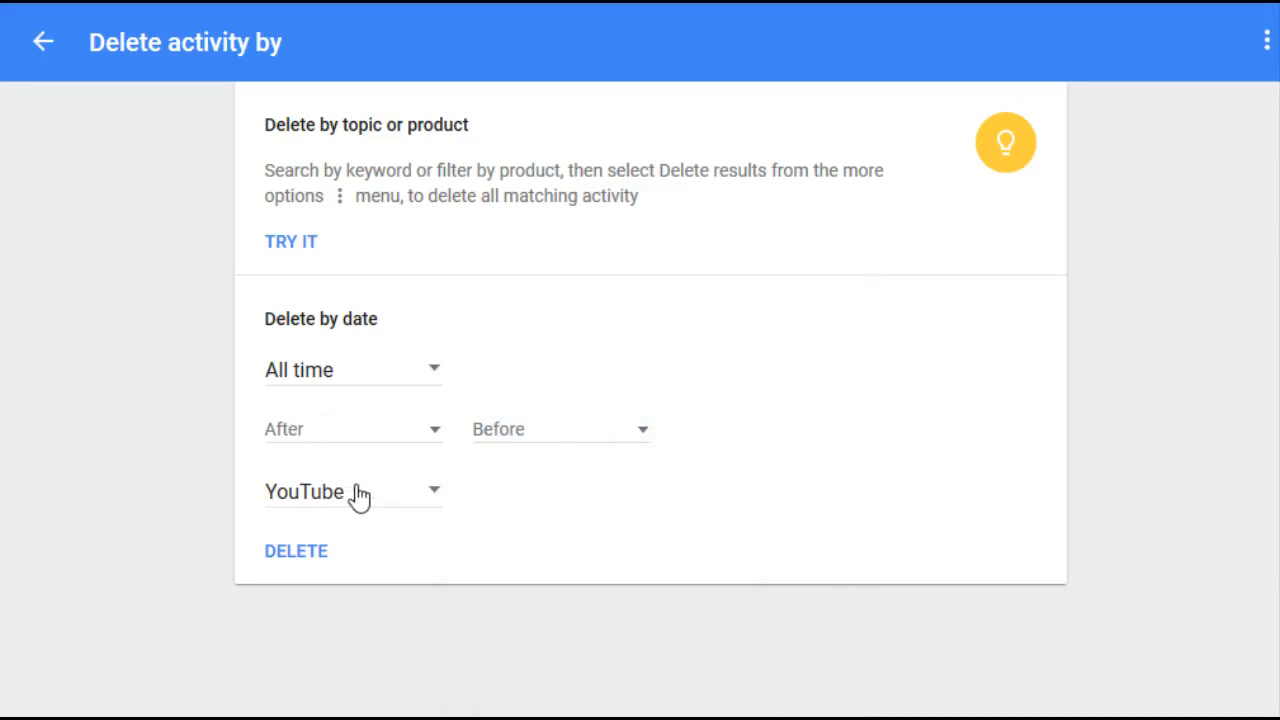
left_click(40, 42)
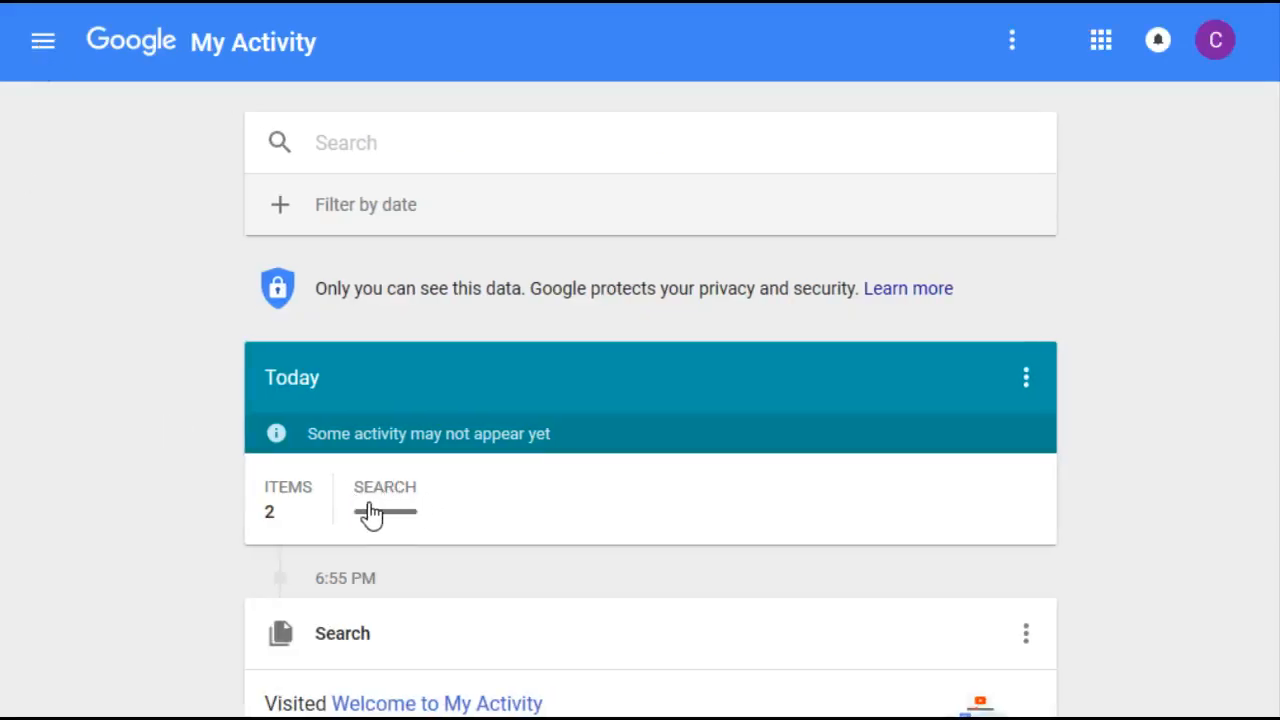
mouse_move(400, 528)
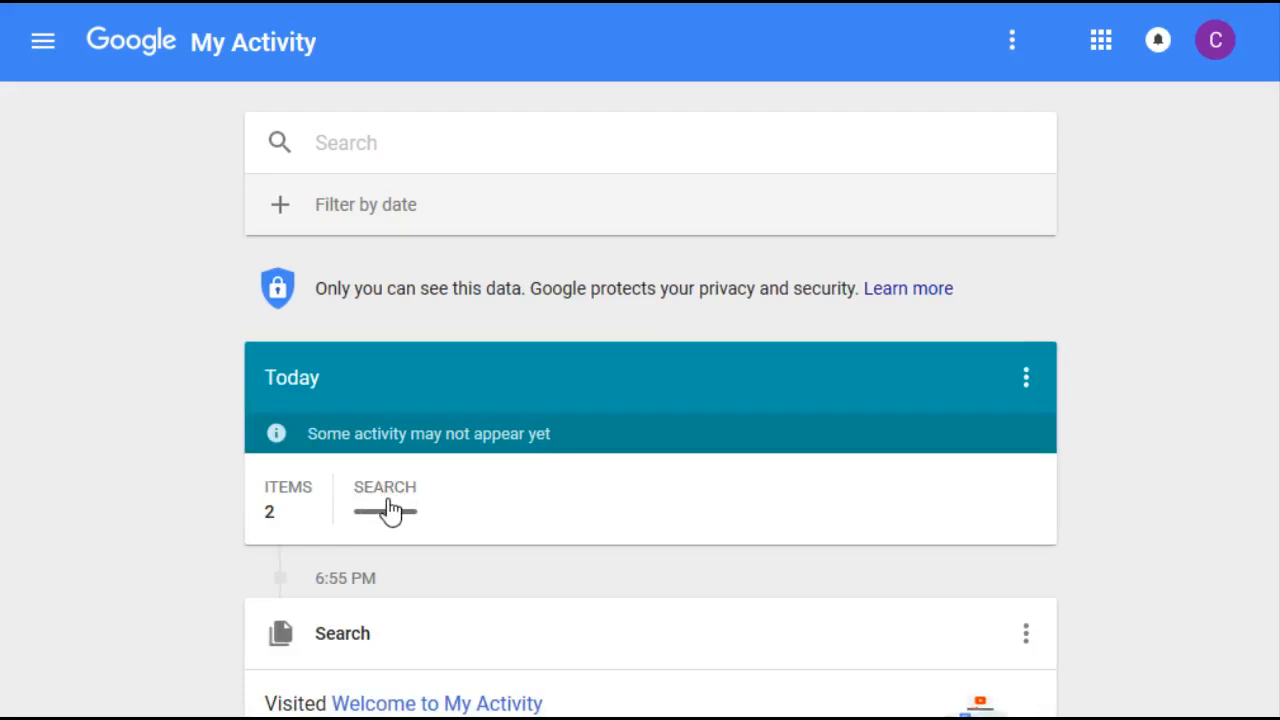